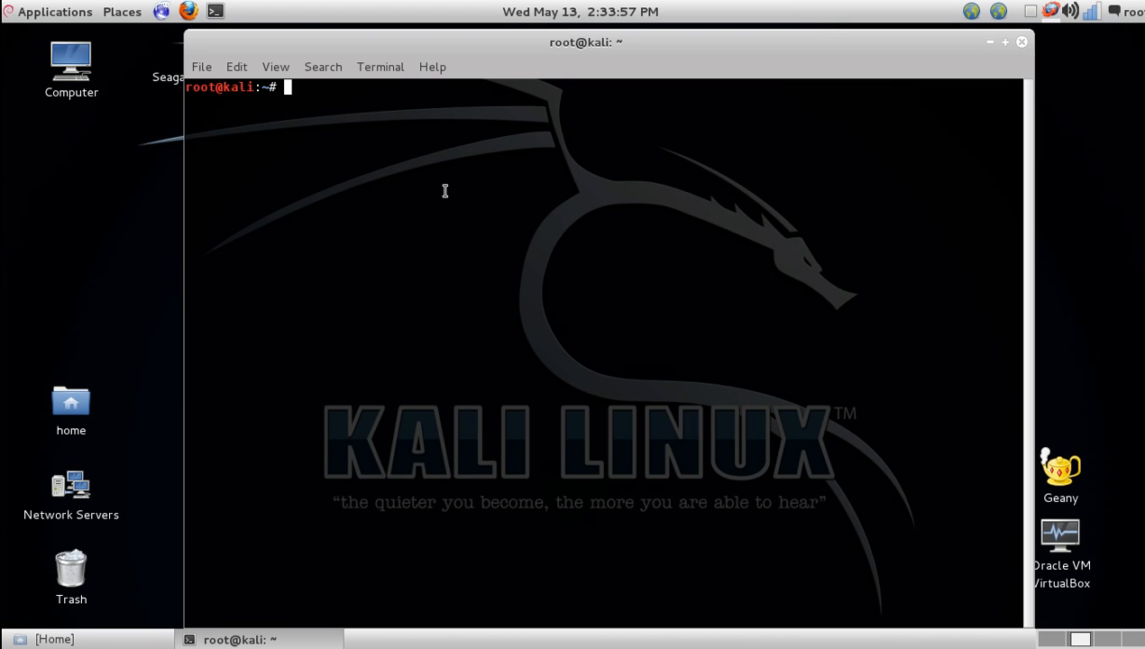
- Run hping3 -h to print the usage help with all options and modes
{"action": "type", "text": "hping3 -h"}
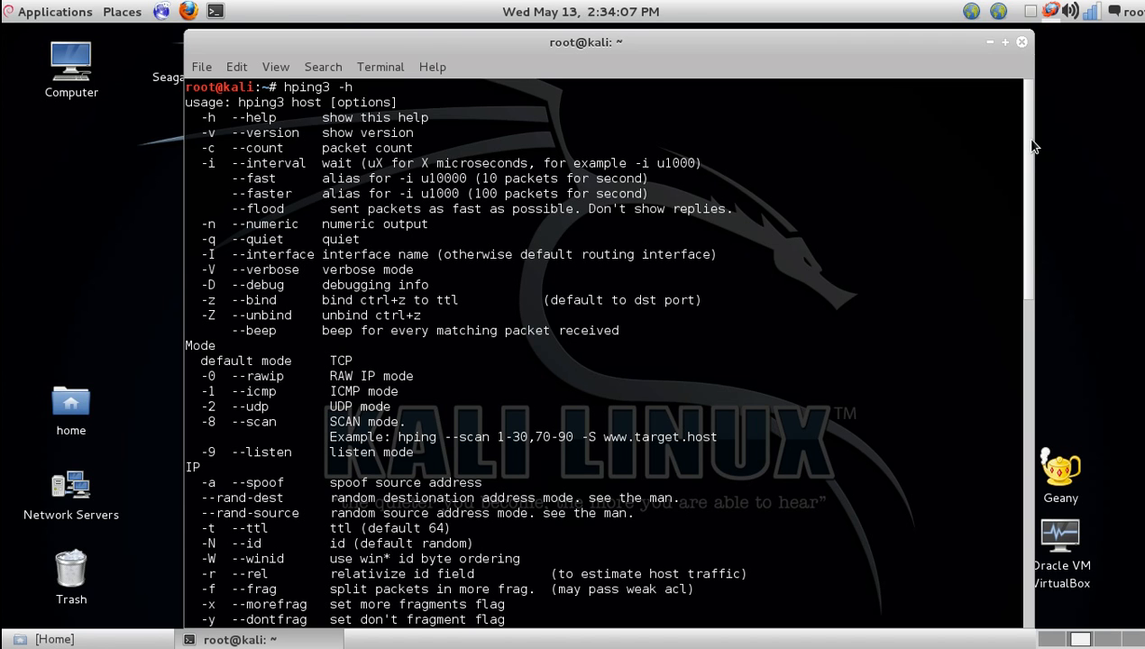
{"action": "mouse_move", "coordinate": [663, 173]}
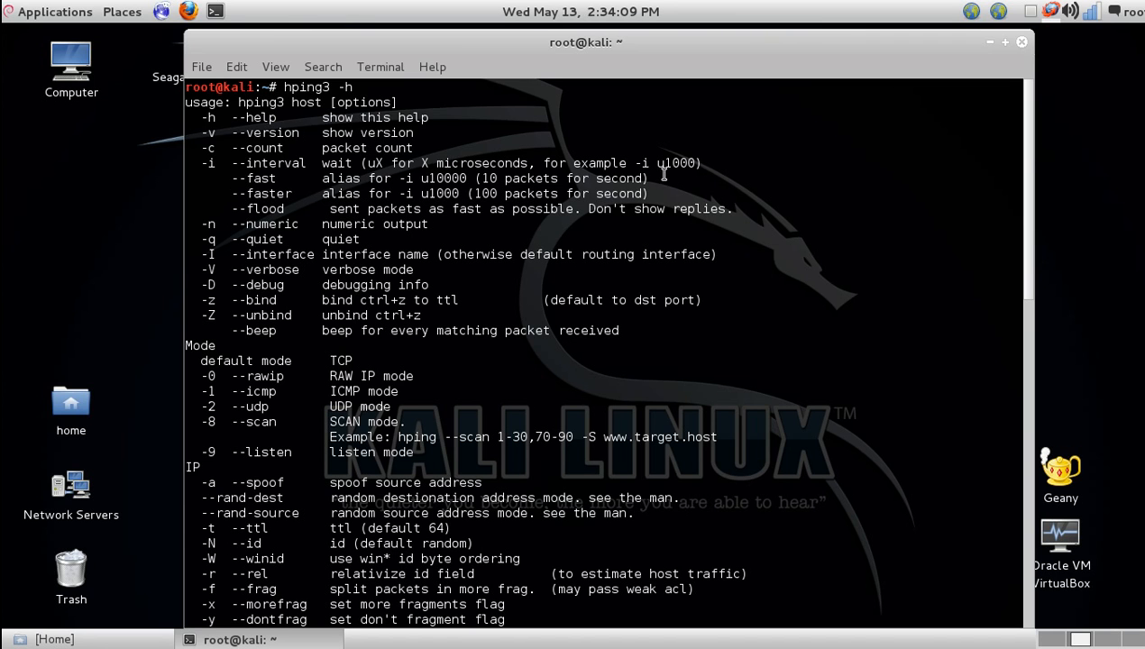
{"action": "mouse_move", "coordinate": [198, 358]}
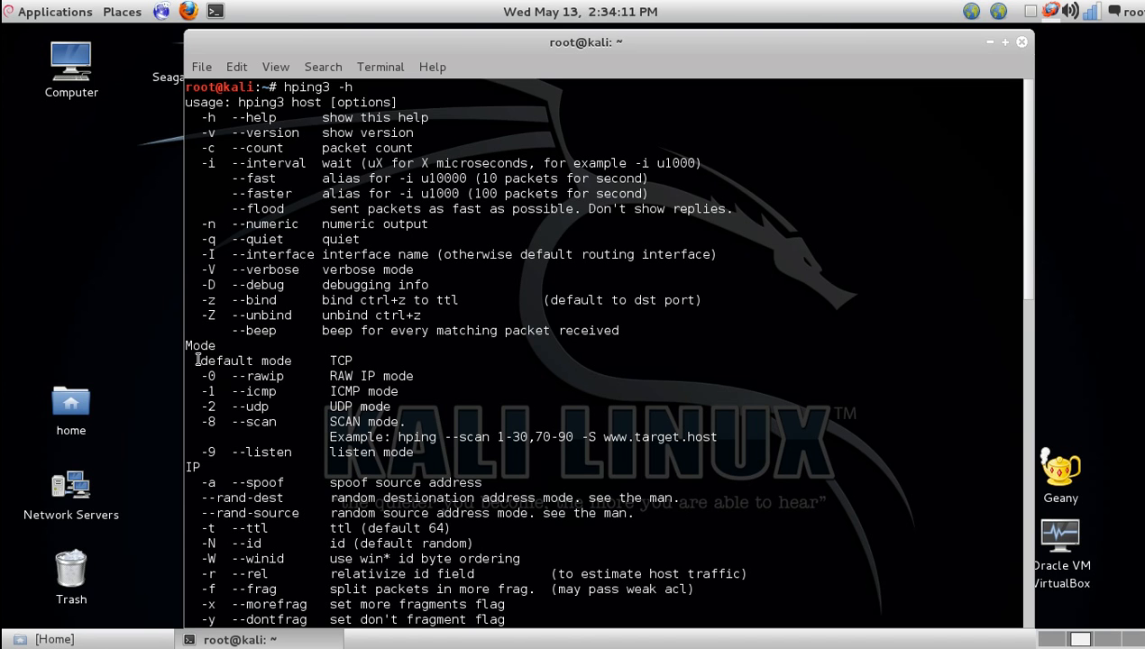
{"action": "left_click_drag", "start_coordinate": [197, 361], "coordinate": [306, 377]}
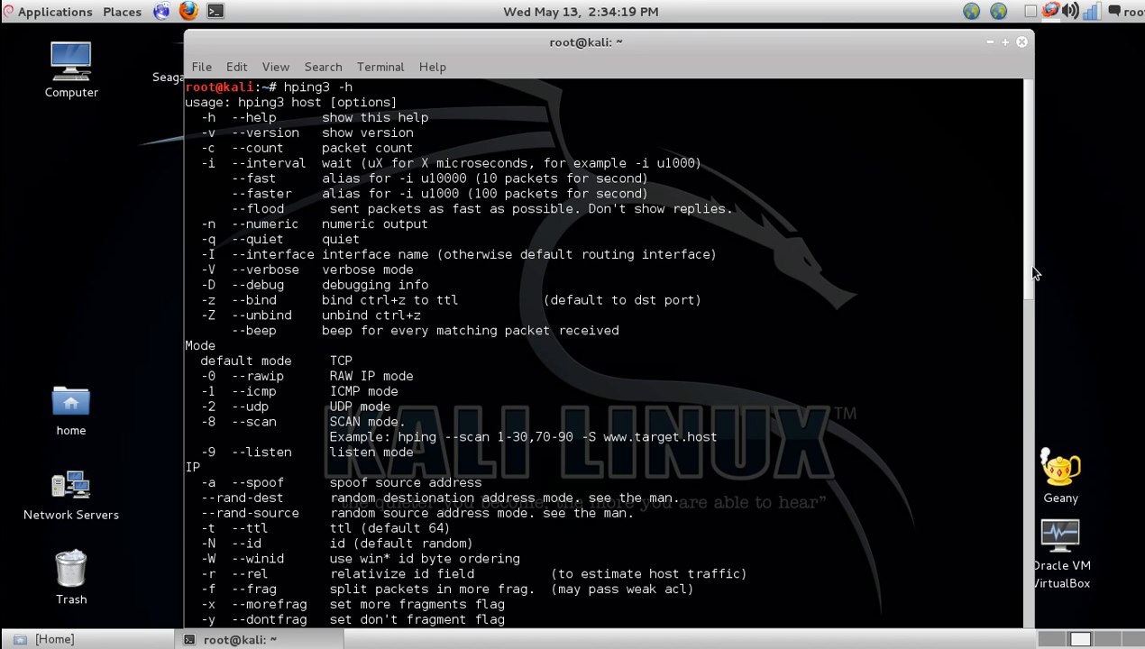
{"action": "mouse_move", "coordinate": [1033, 271]}
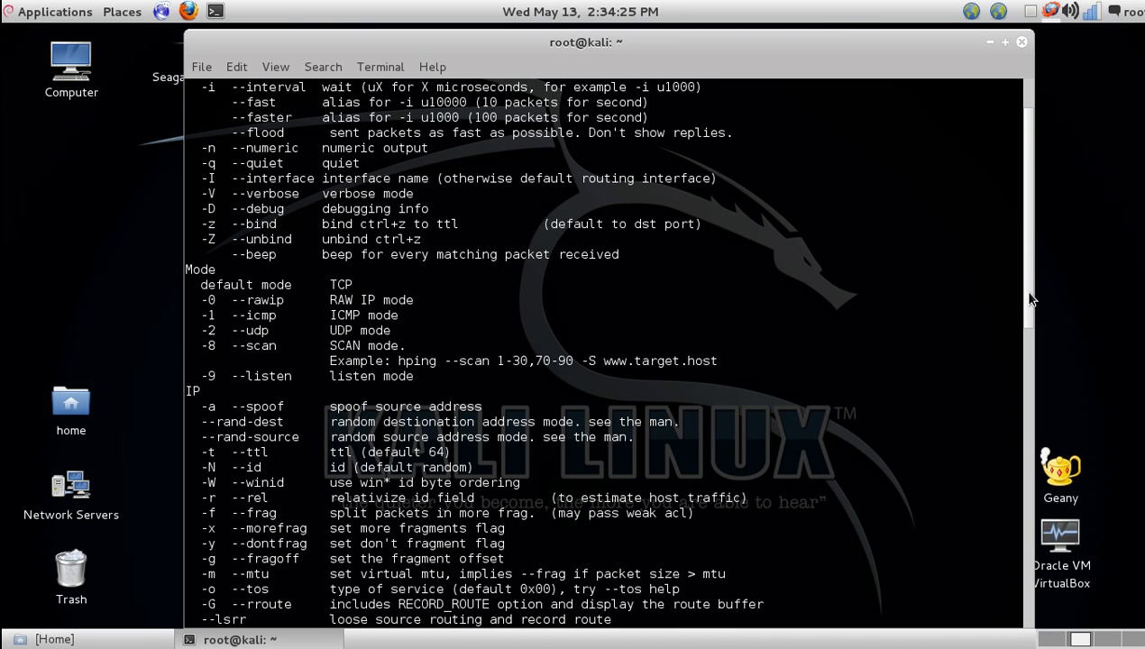
{"action": "scroll", "scroll_direction": "down", "scroll_amount": 3}
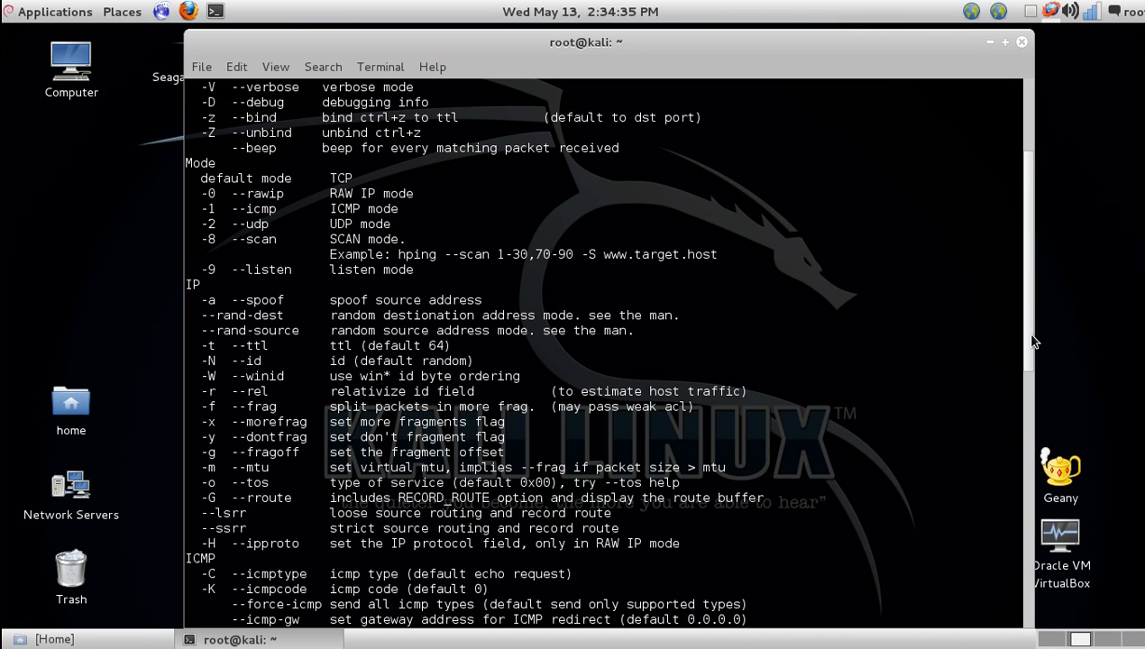
{"action": "mouse_move", "coordinate": [1035, 340]}
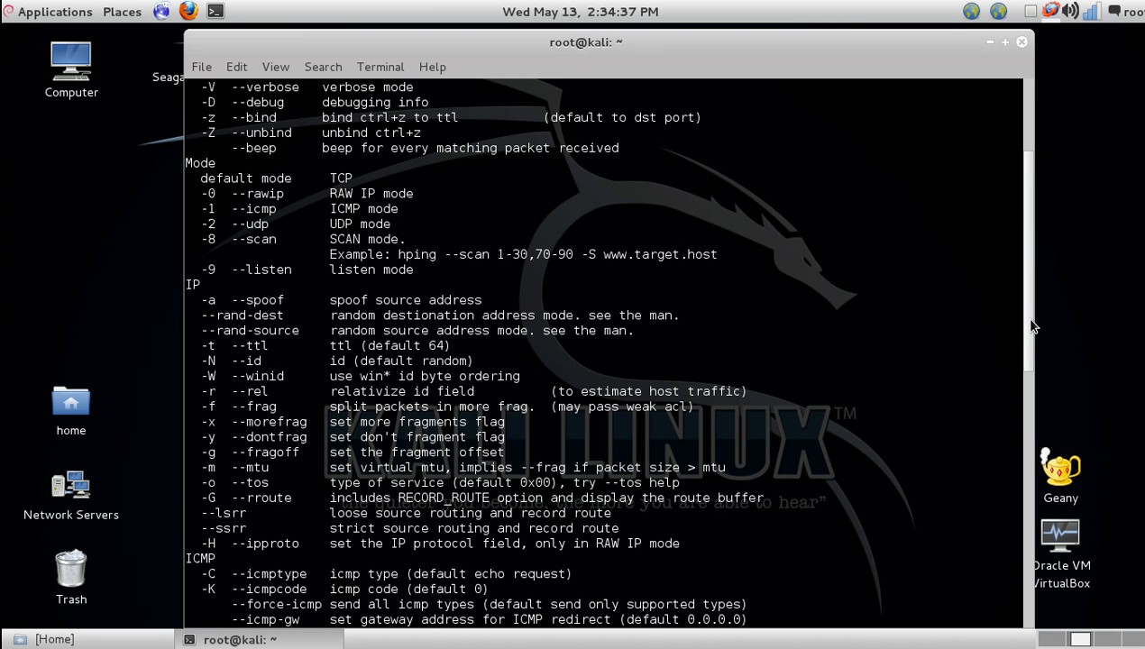
{"action": "scroll", "scroll_direction": "down", "scroll_amount": 3}
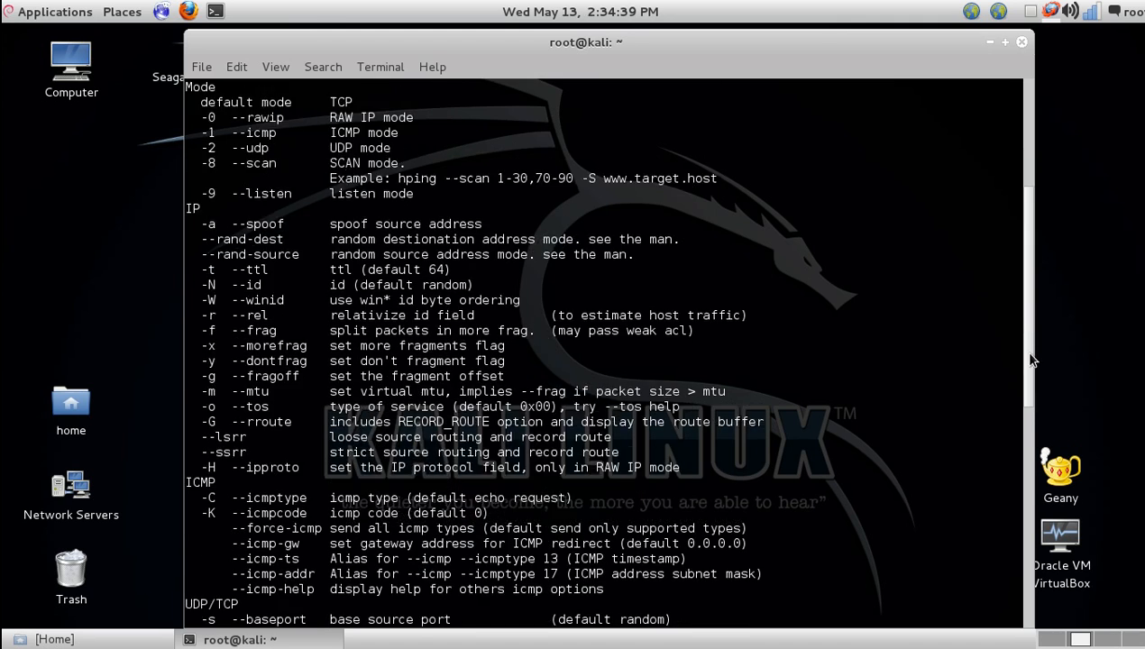
{"action": "scroll", "scroll_direction": "down", "scroll_amount": 3}
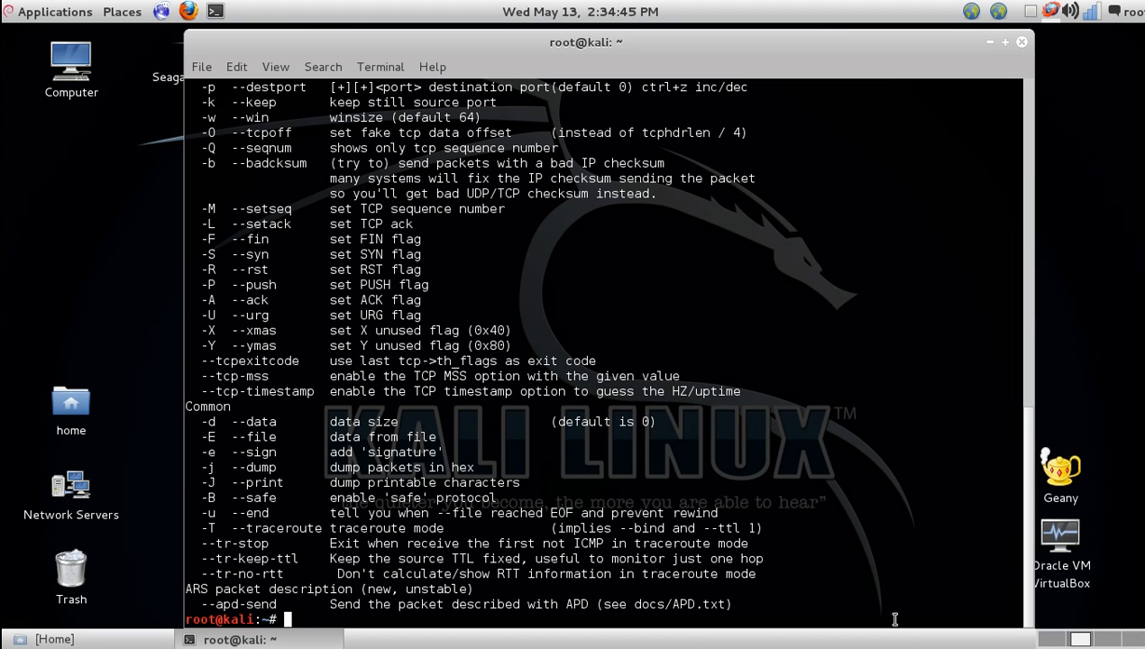
- Enter hping3 --scan 0-100 -S to SYN-scan ports 0-100
{"action": "type", "text": "hping3 --sc"}
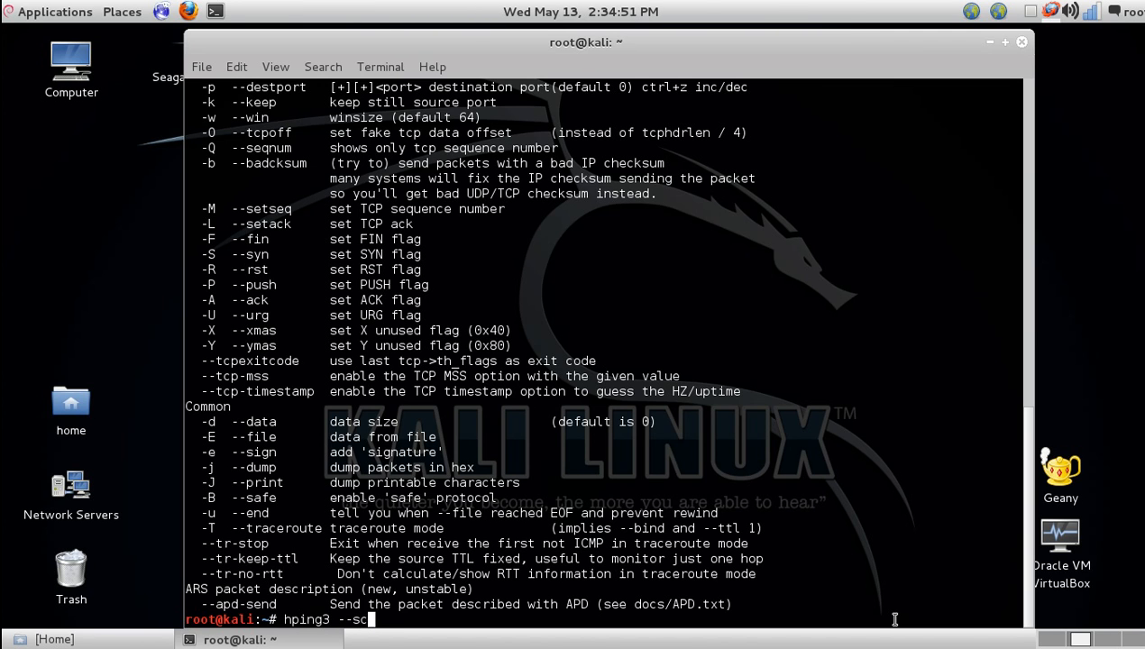
{"action": "type", "text": "an"}
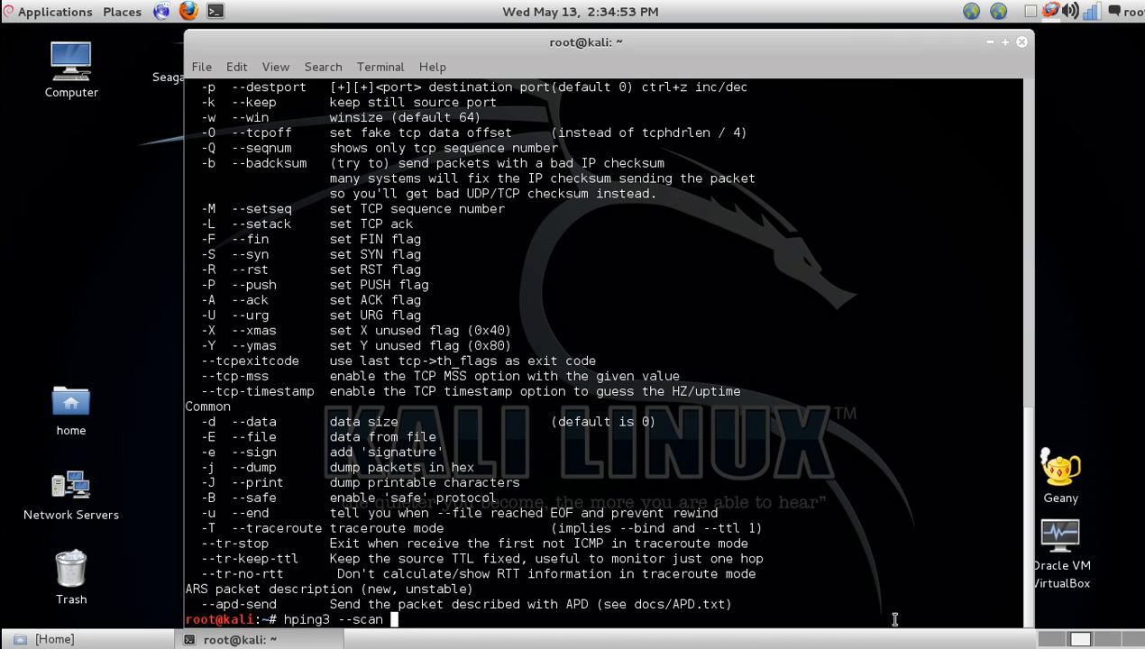
{"action": "type", "text": "01"}
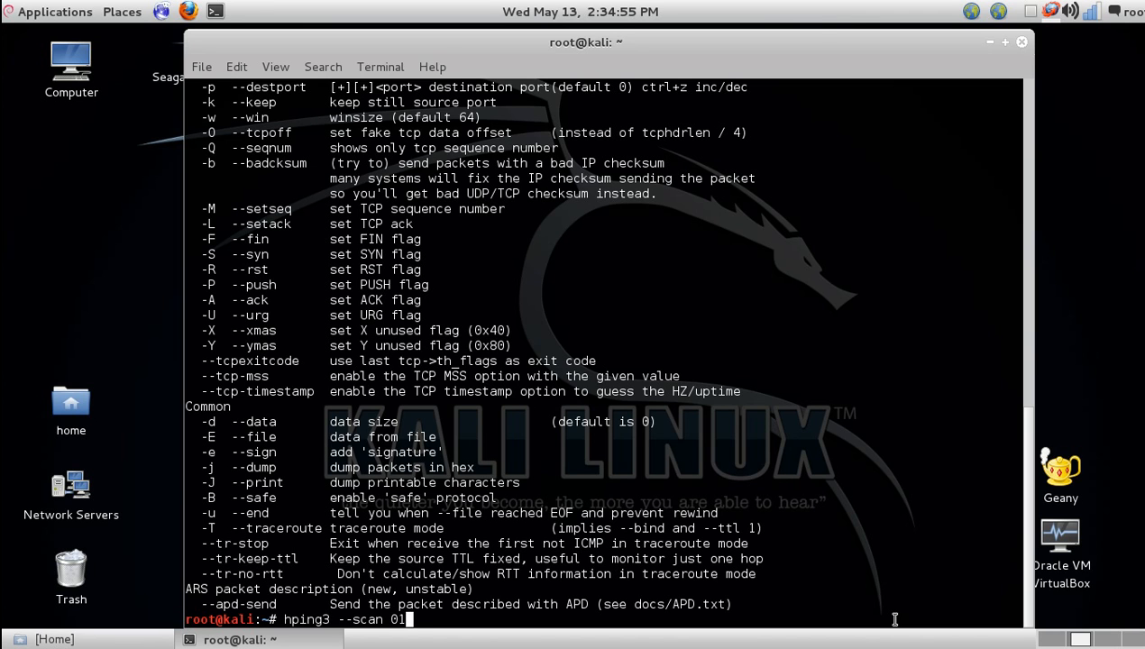
{"action": "type", "text": "-100"}
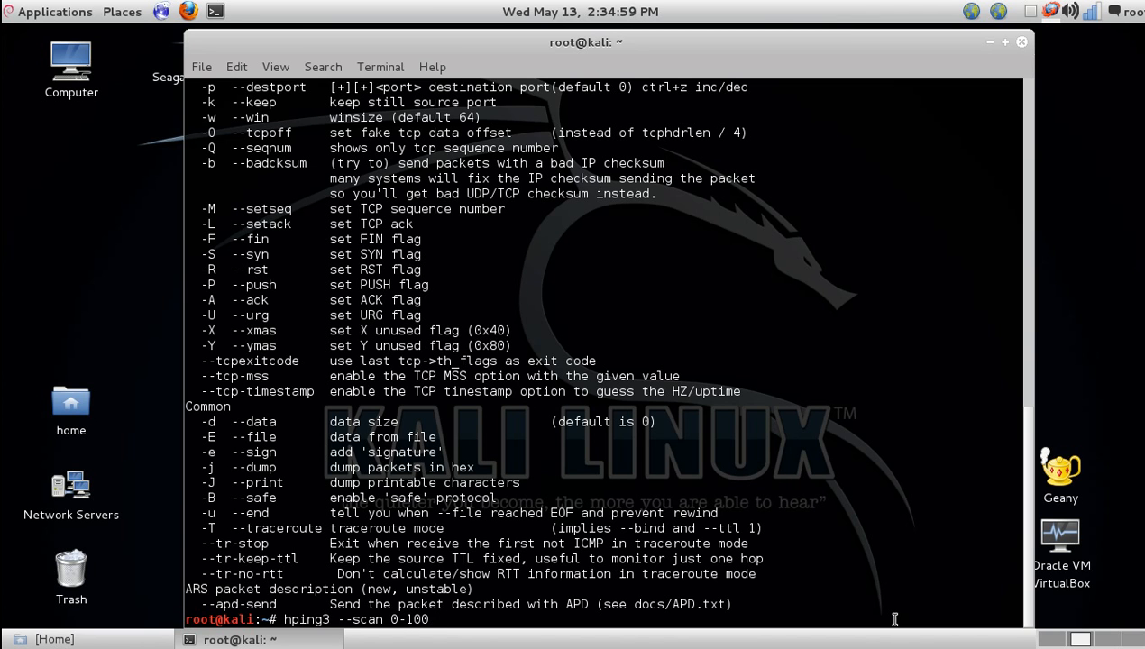
{"action": "type", "text": "-"}
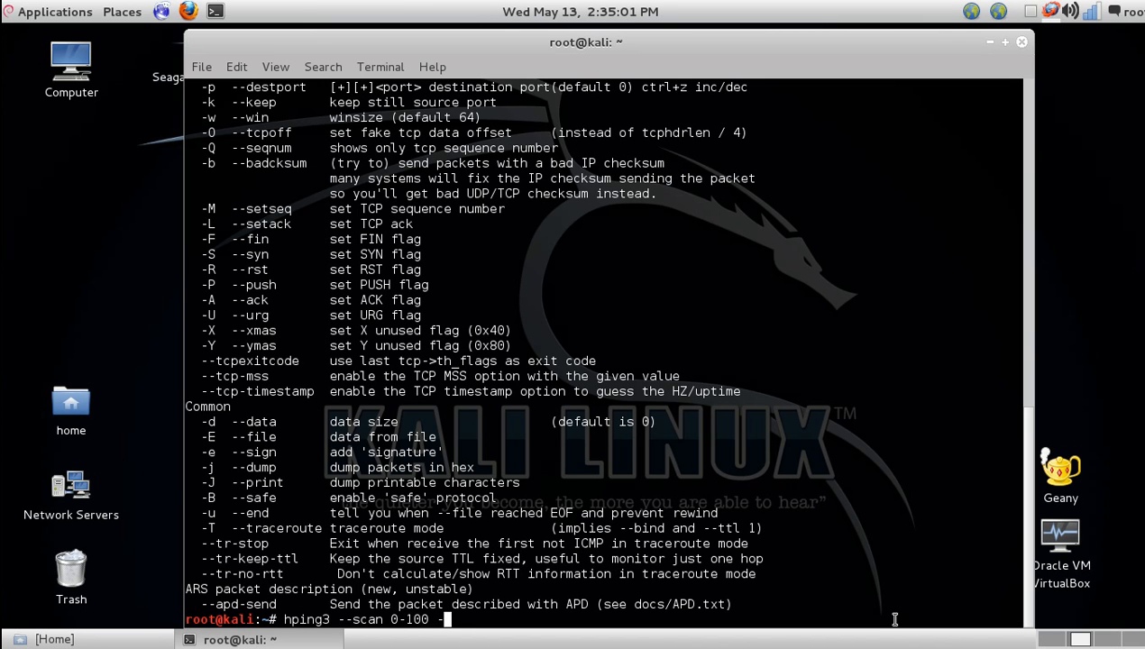
{"action": "type", "text": "-S 18"}
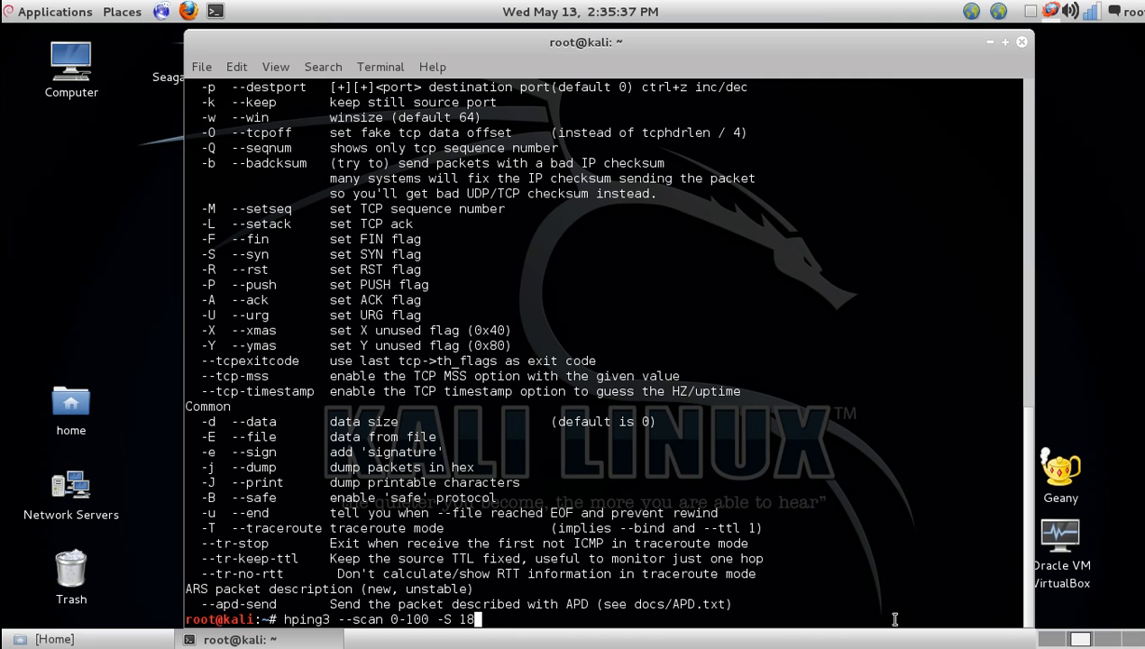
- Correct the typo and complete the target address 192.168.1.1, then run the scan
{"action": "key", "text": "BackSpace"}
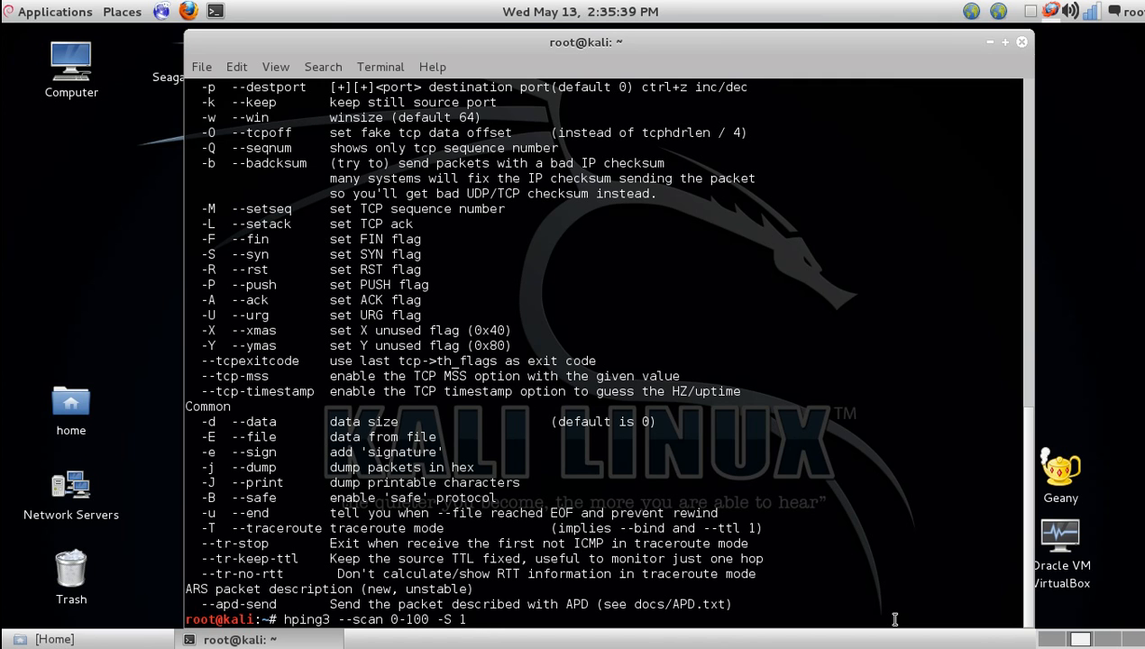
{"action": "type", "text": "192.1"}
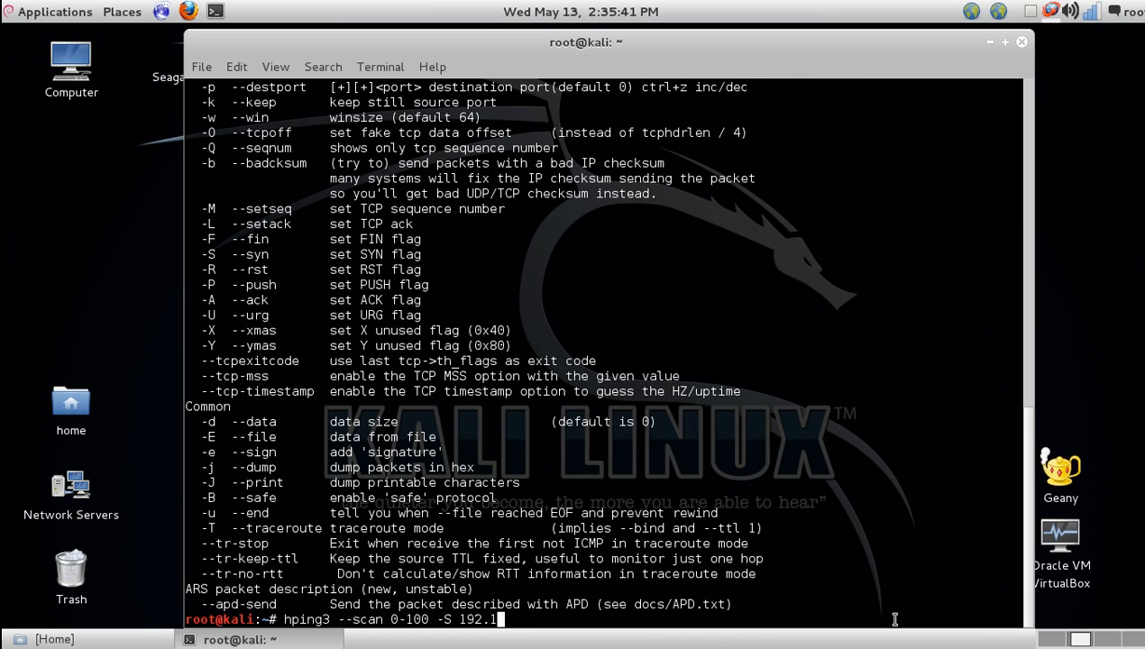
{"action": "type", "text": "68.1.1"}
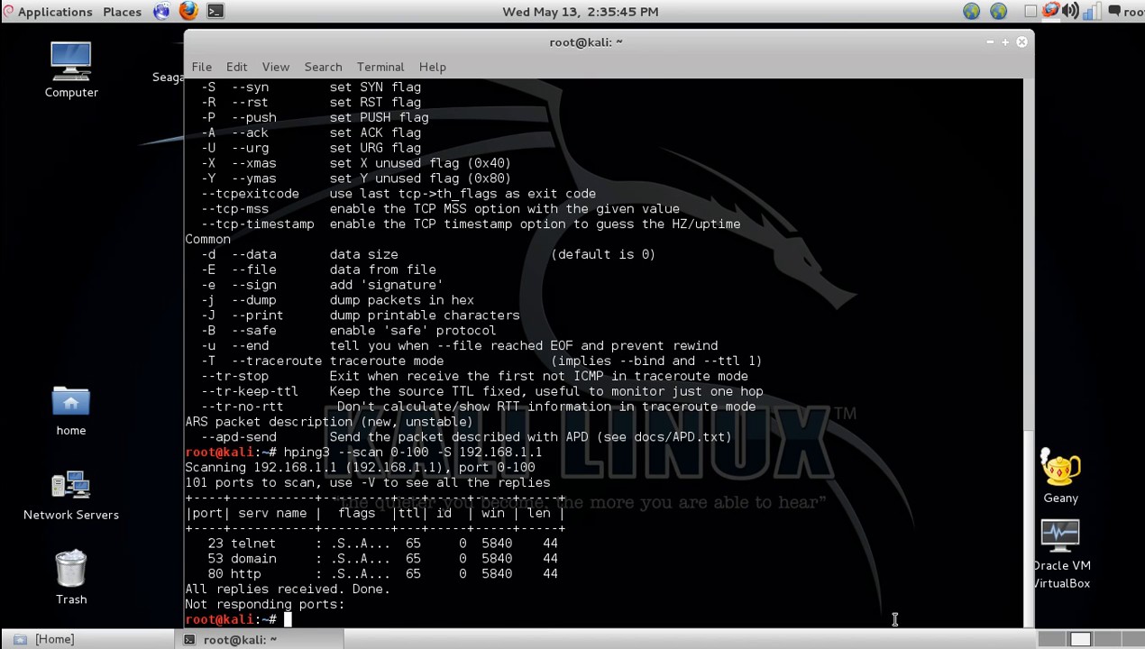
{"action": "mouse_move", "coordinate": [211, 541]}
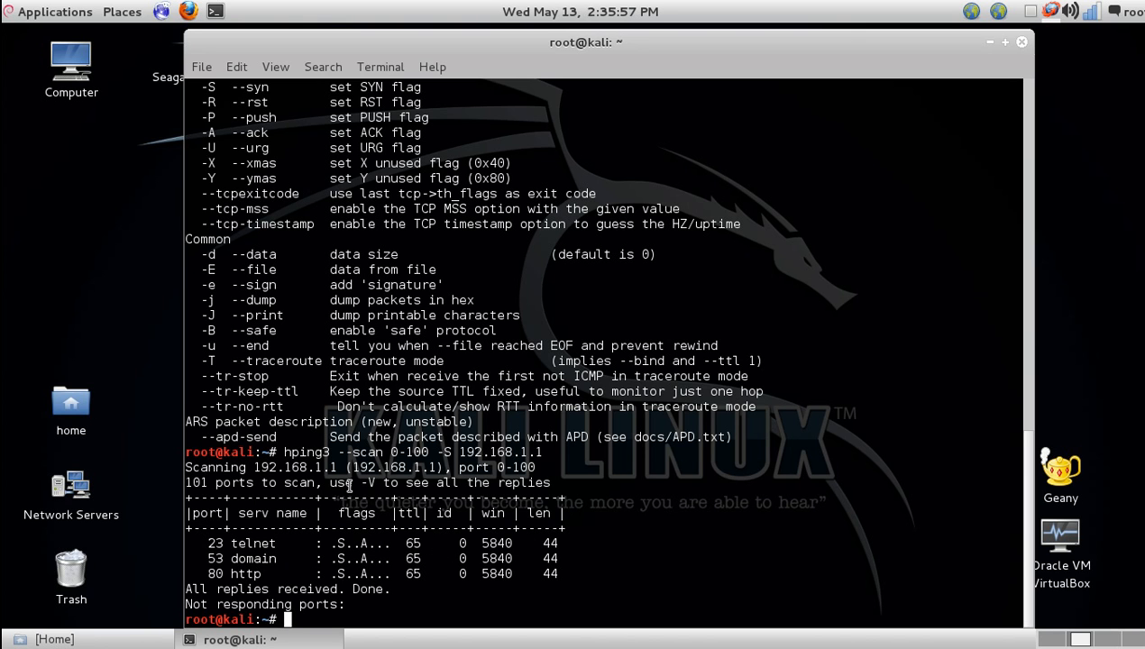
{"action": "mouse_move", "coordinate": [344, 550]}
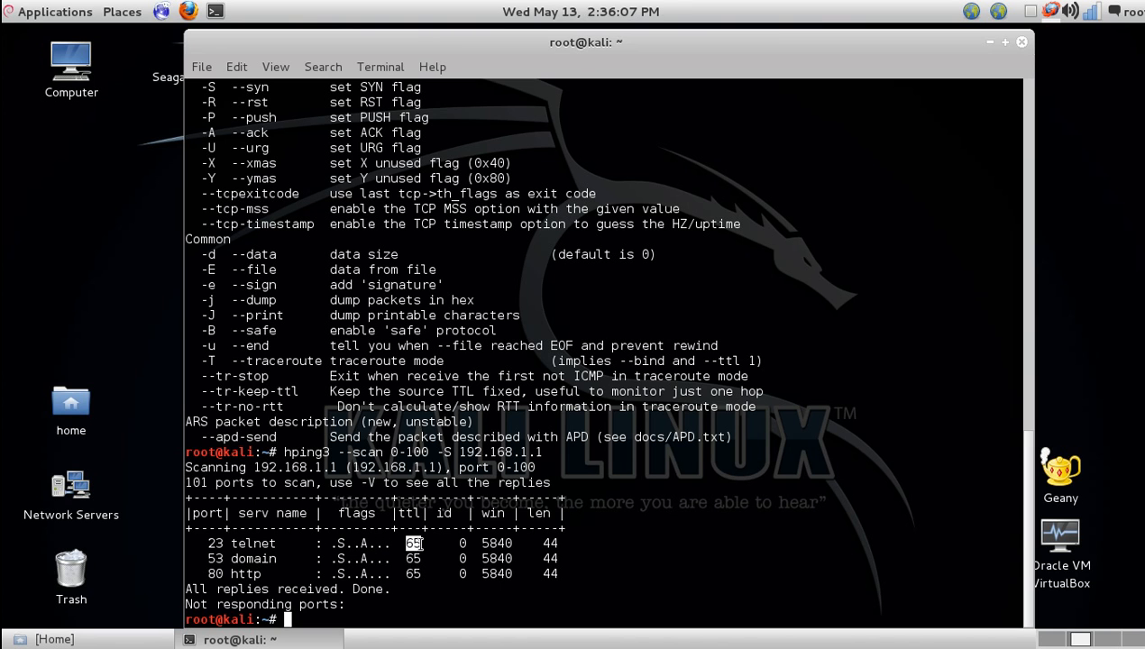
{"action": "mouse_move", "coordinate": [591, 586]}
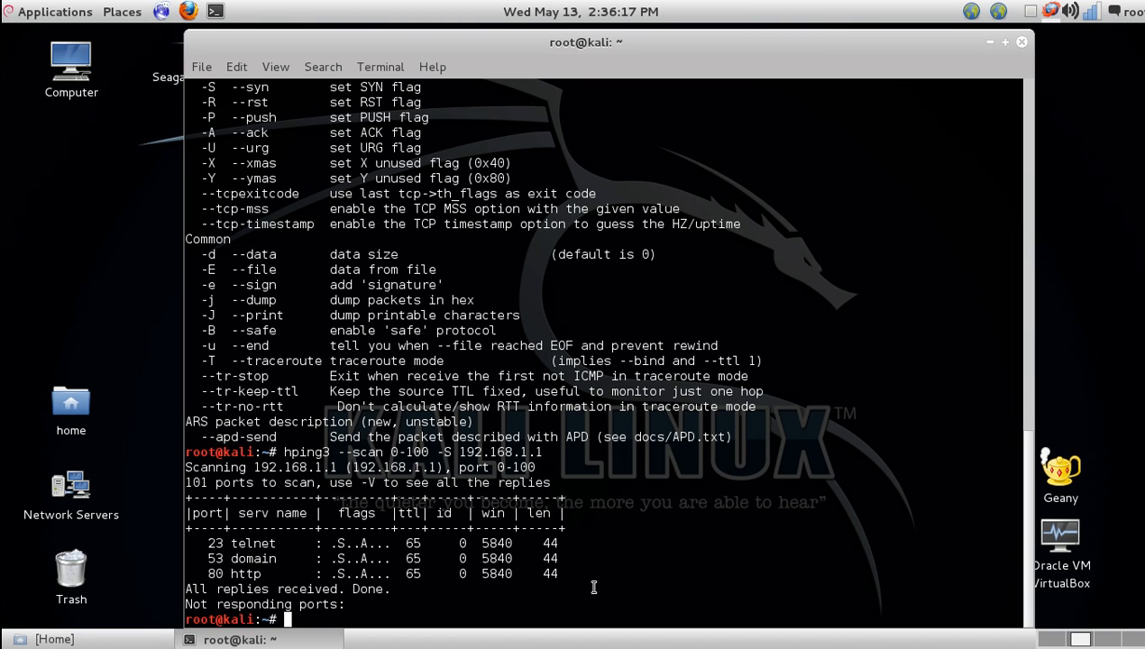
{"action": "type", "text": "hping3 --scan 0-100 - 192.168.1.1"}
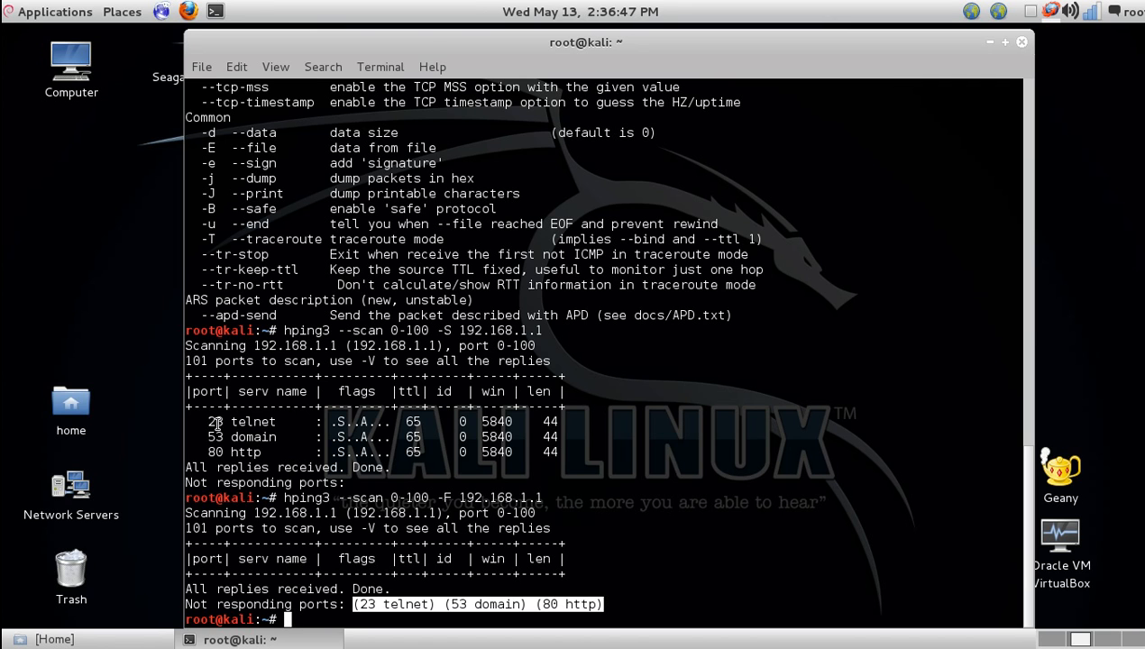
{"action": "mouse_move", "coordinate": [538, 570]}
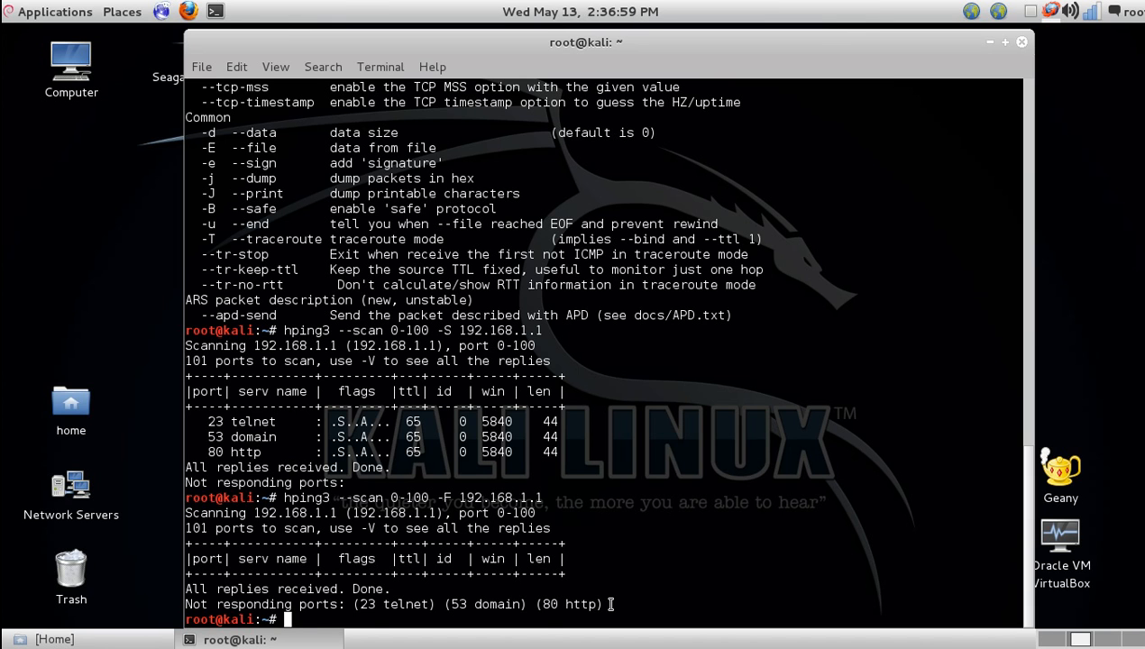
- Run hping3 --scan 0-100 -U 192.168.1.1 and highlight the unresponsive telnet port
{"action": "type", "text": "hping3 --scan 0-100 -F 192.168.1.1"}
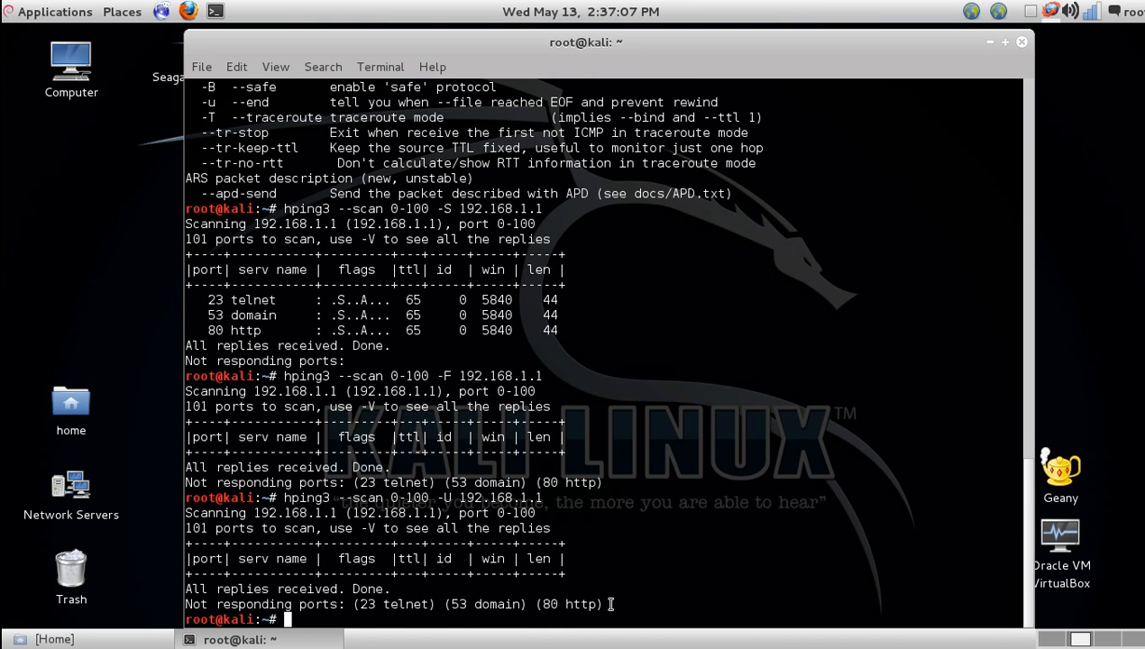
{"action": "double_click", "coordinate": [390, 604]}
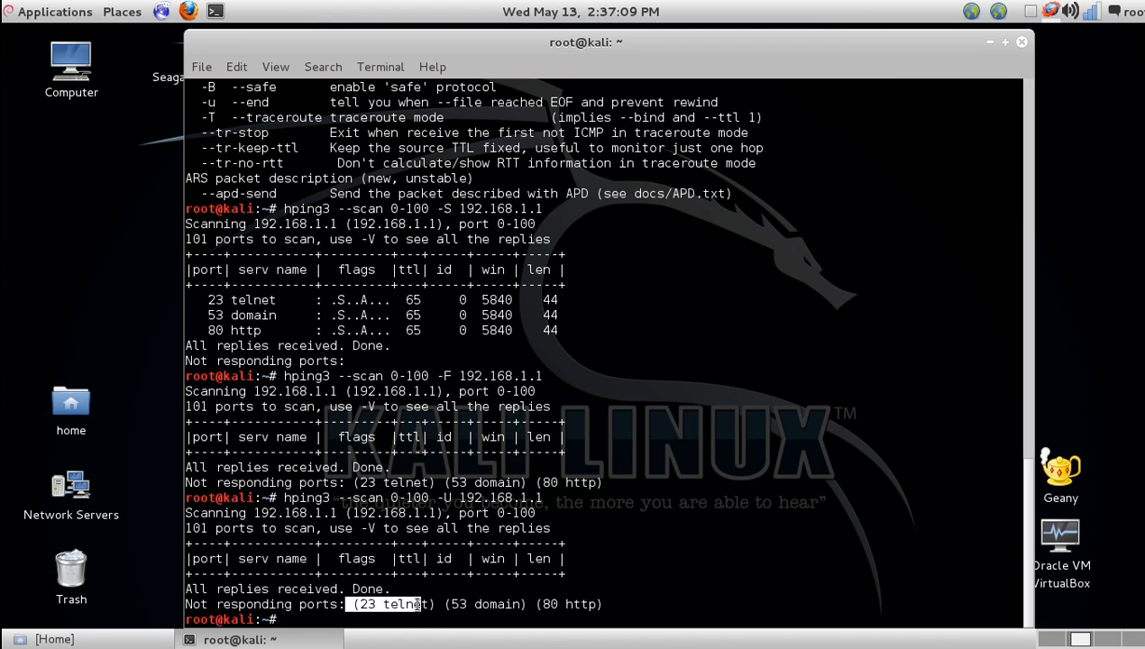
{"action": "type", "text": "hping3 --scan 0-100 -U 192.168.1.1"}
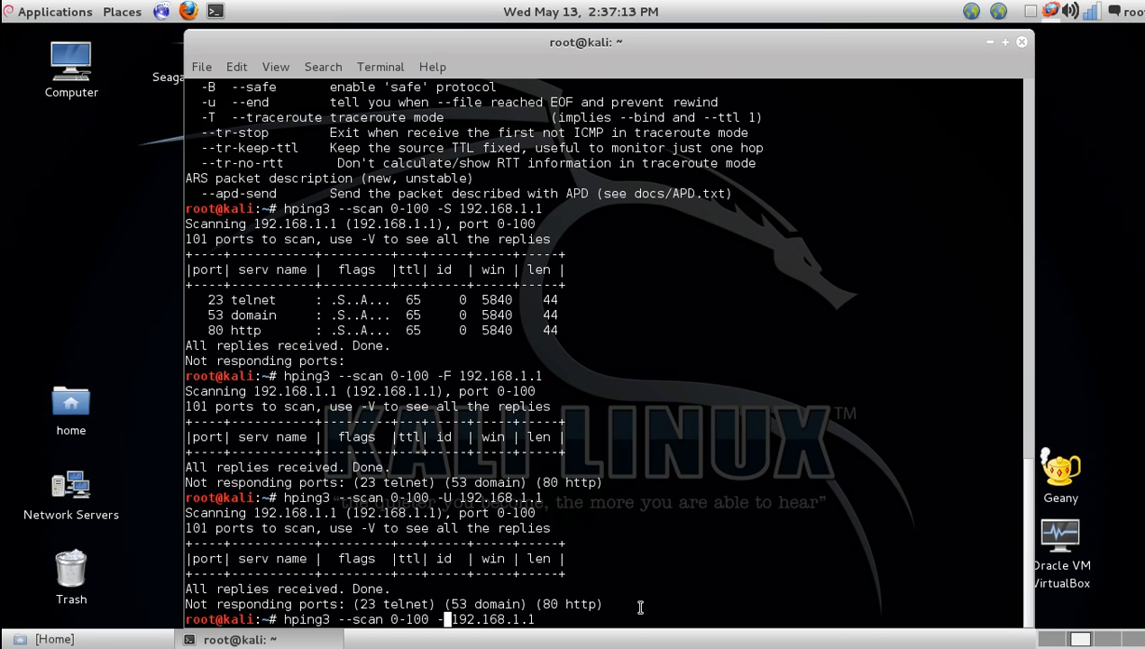
- Change the flag to -R for an RST scan of 192.168.1.1 ports 0-100
{"action": "type", "text": "R"}
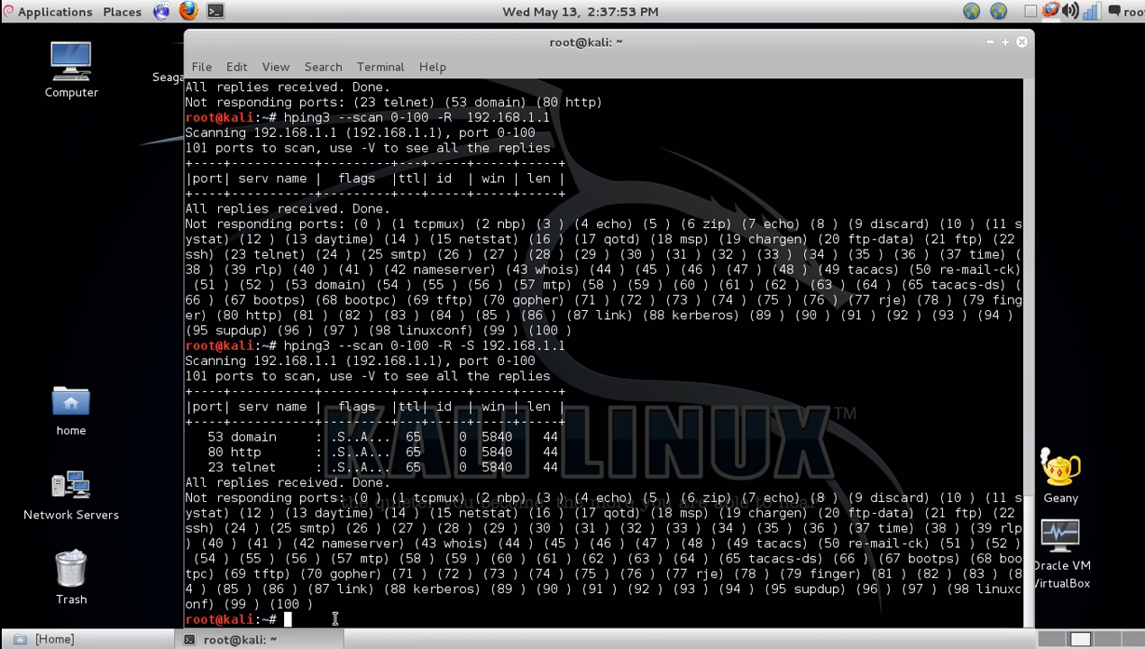
{"action": "mouse_move", "coordinate": [1020, 282]}
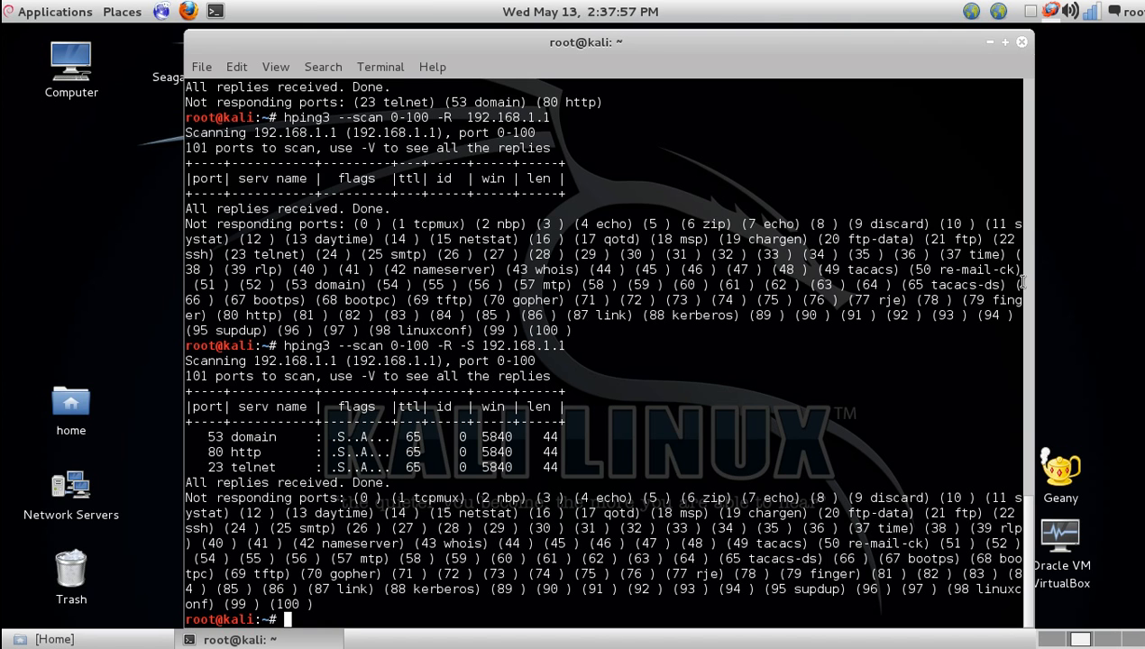